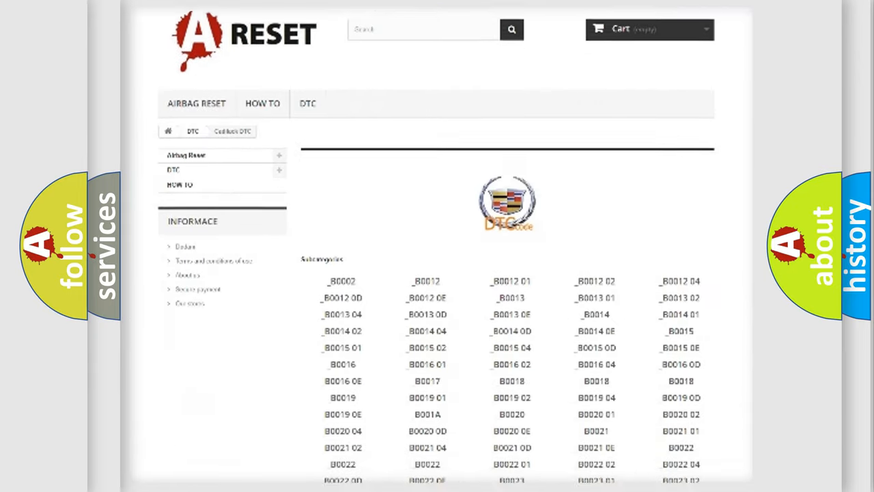
scroll("down", 3)
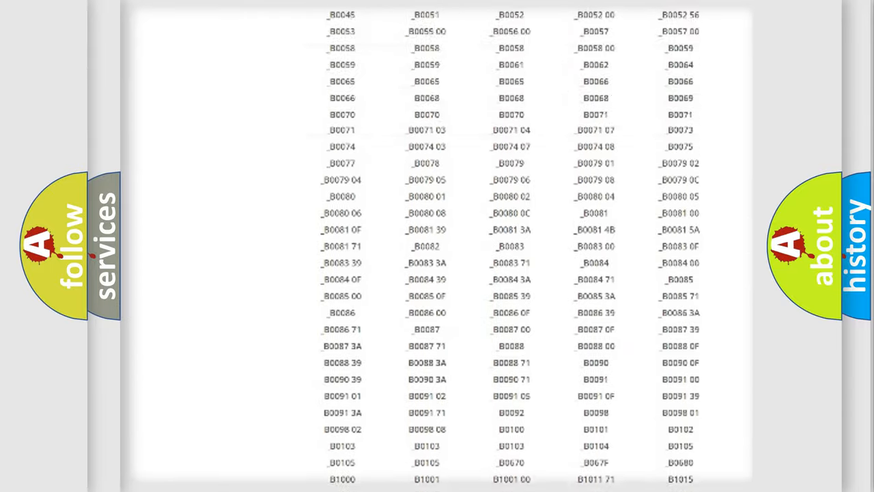
scroll("up", 3)
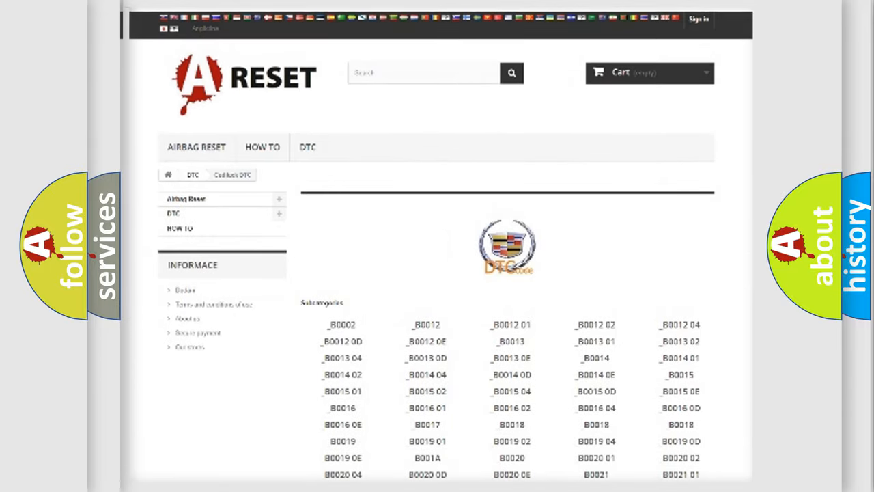